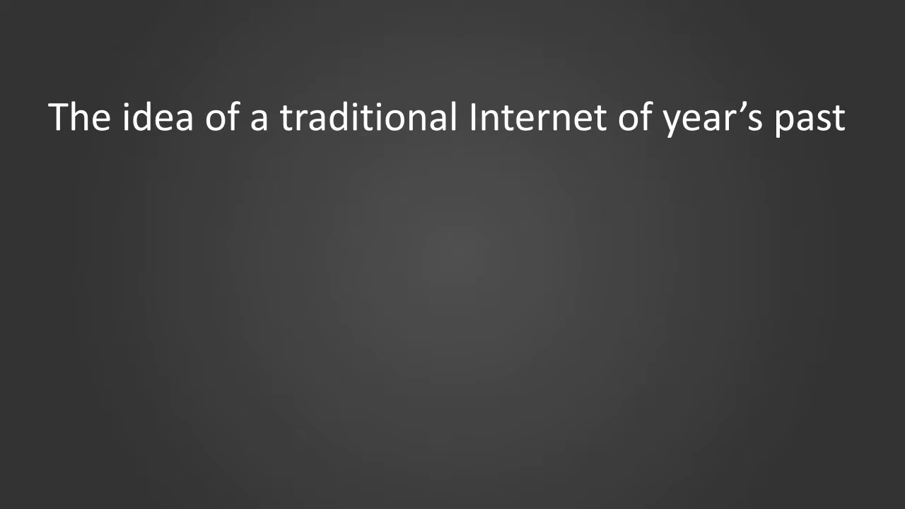
type("has really given way to more of an interactive")
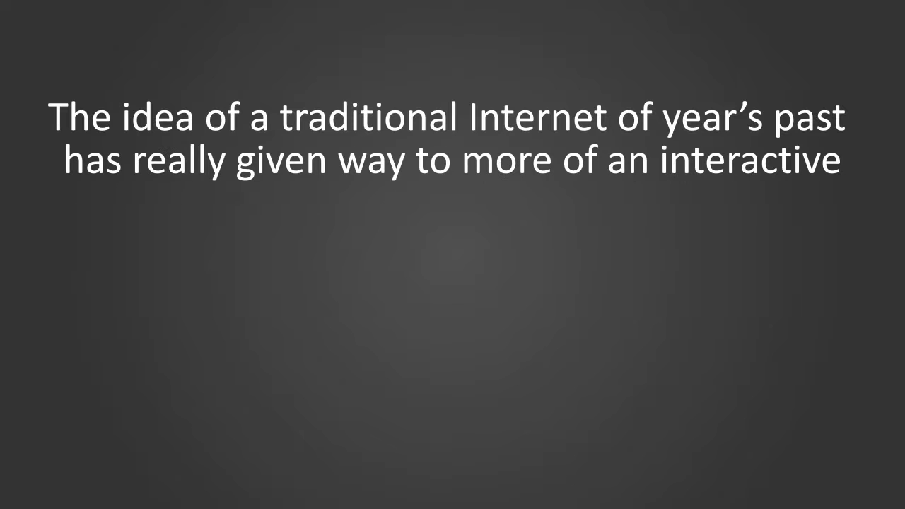
type("type environment where")
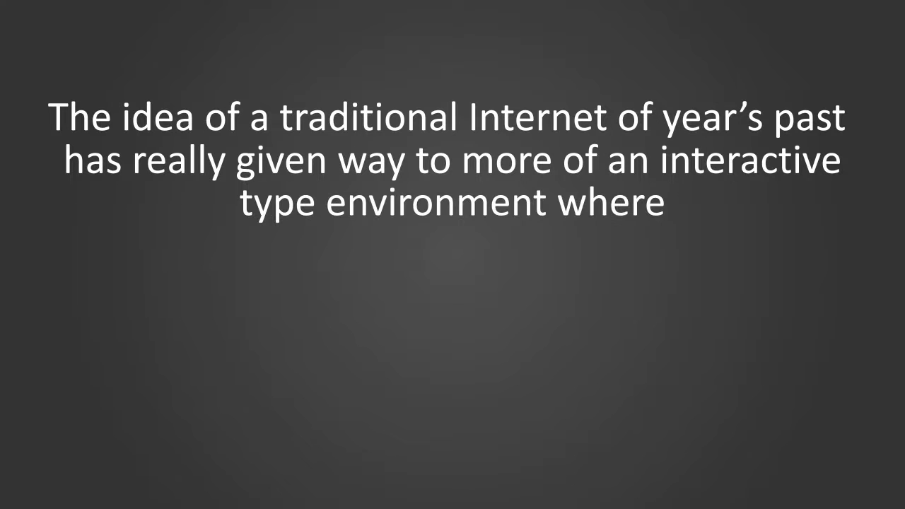